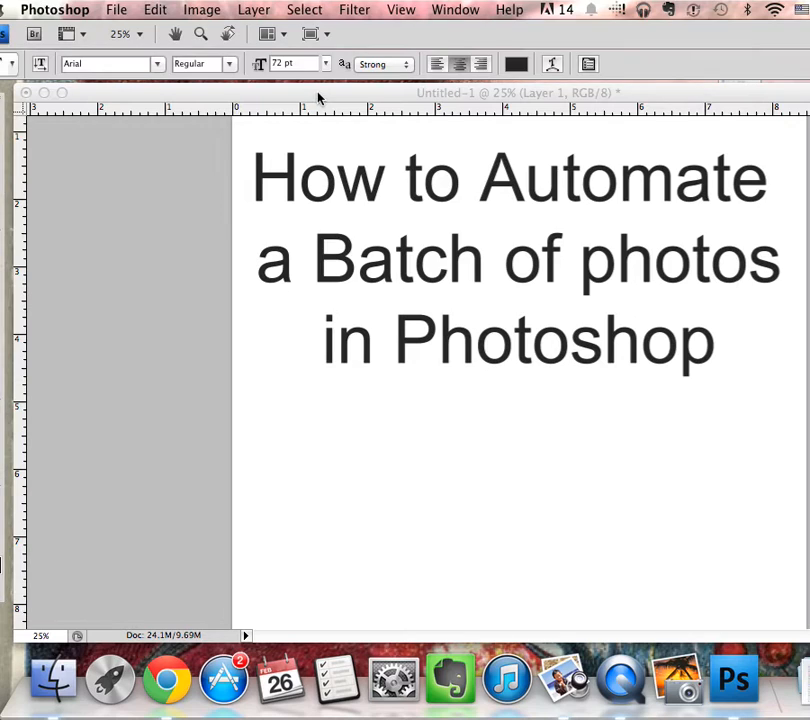
mouse_move(323, 104)
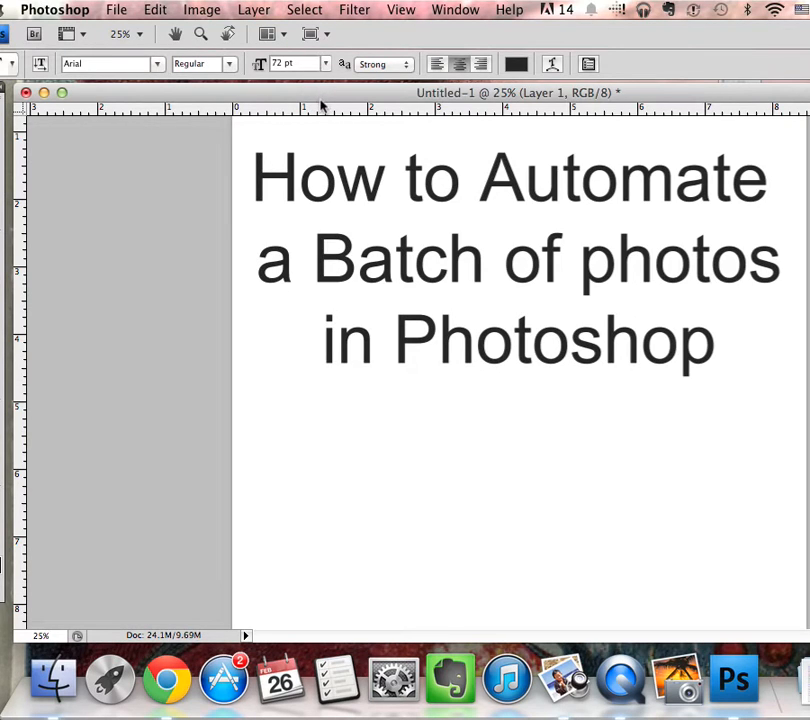
mouse_move(324, 82)
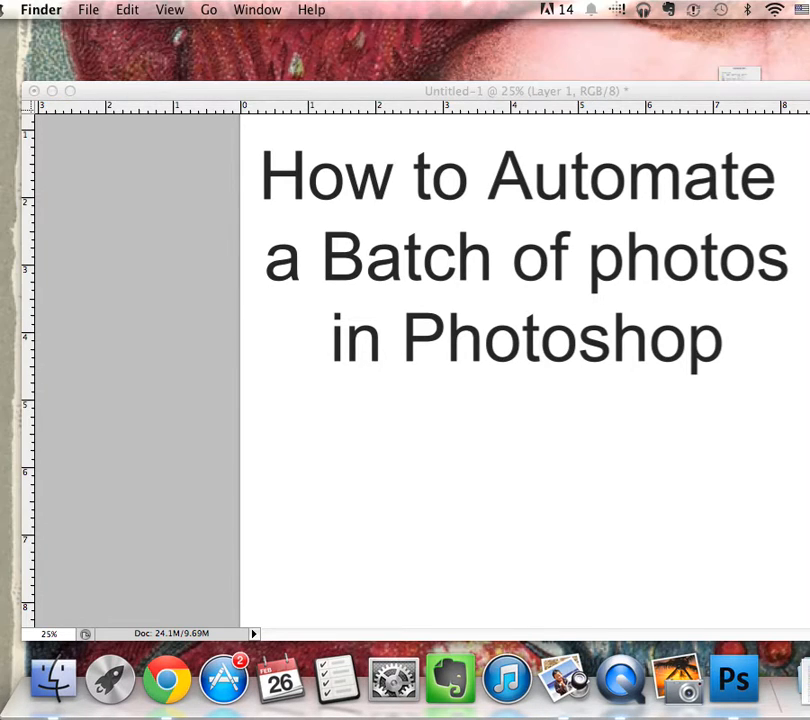
- Open DSC_0943.JPG from the 'automate a batch' Finder folder in Photoshop
click(733, 678)
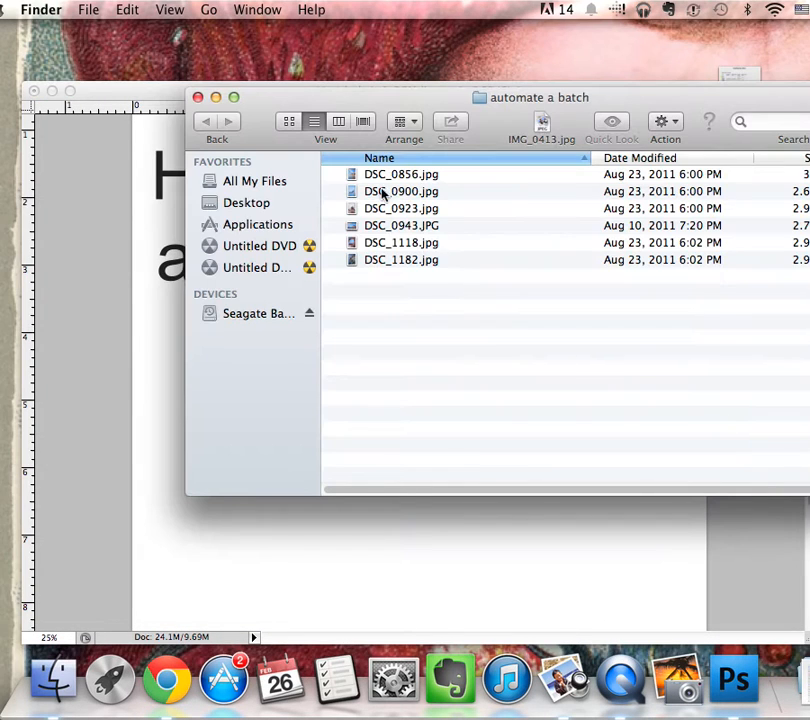
click(400, 174)
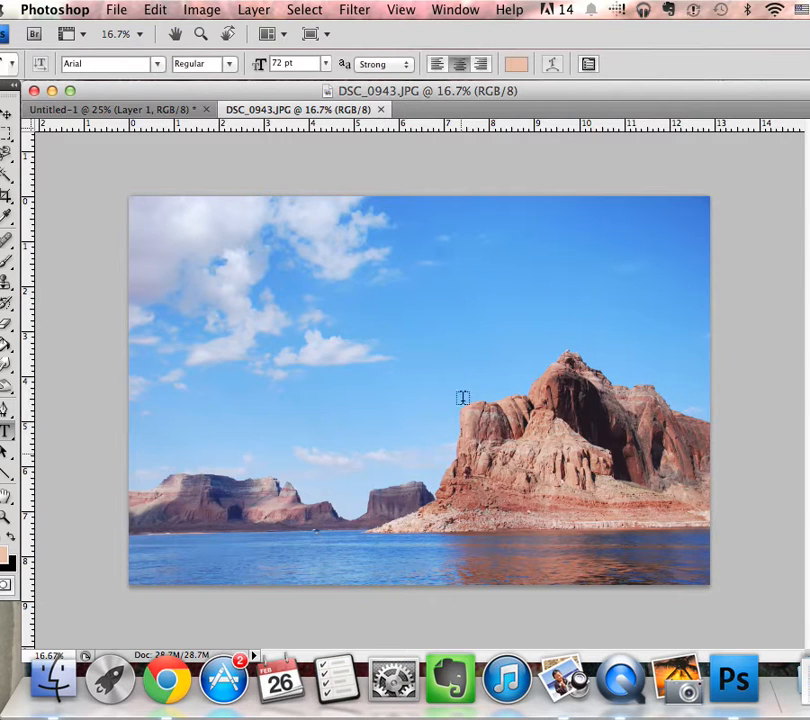
mouse_move(544, 270)
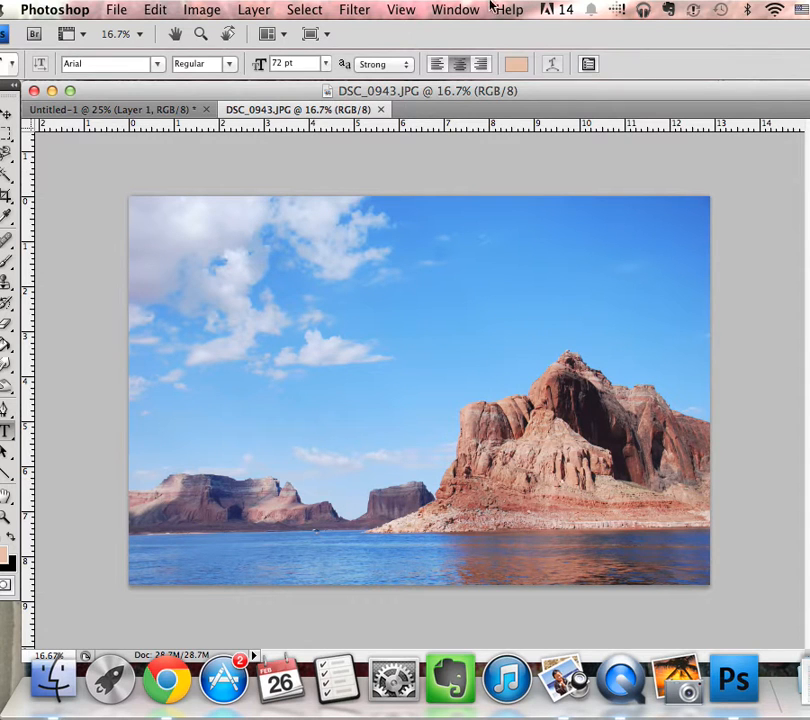
- Show the Actions panel from the Window menu and start a new action
click(455, 9)
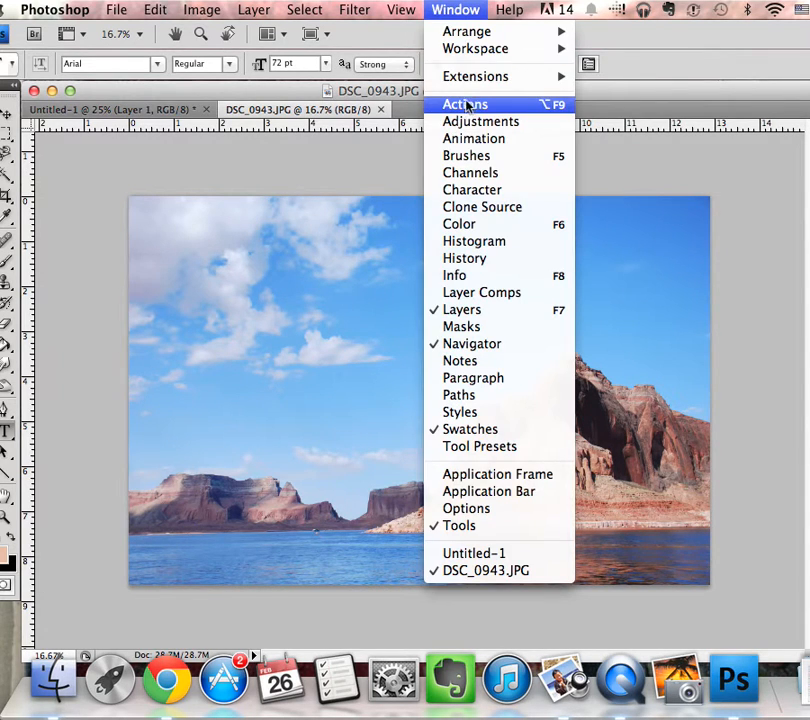
click(464, 104)
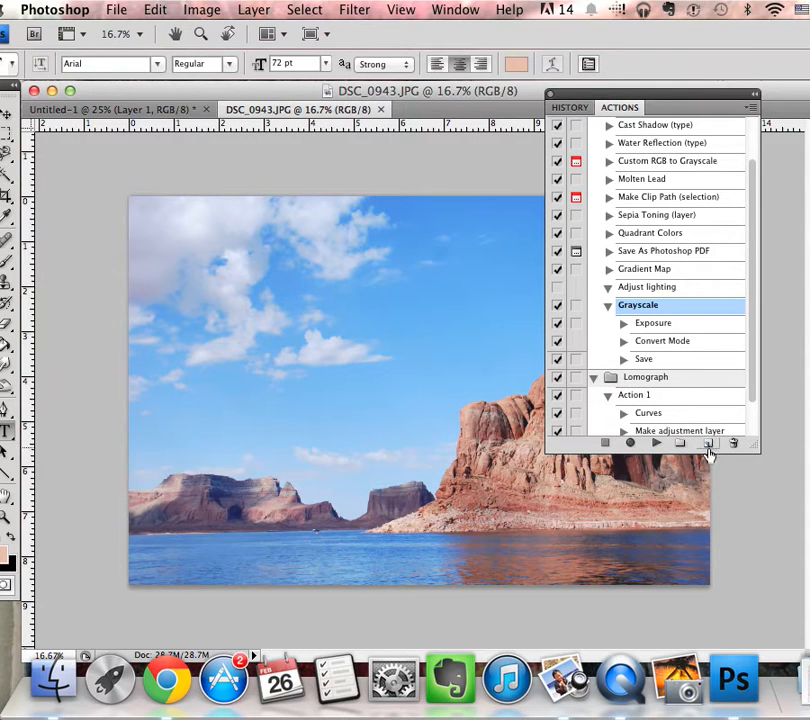
mouse_move(706, 449)
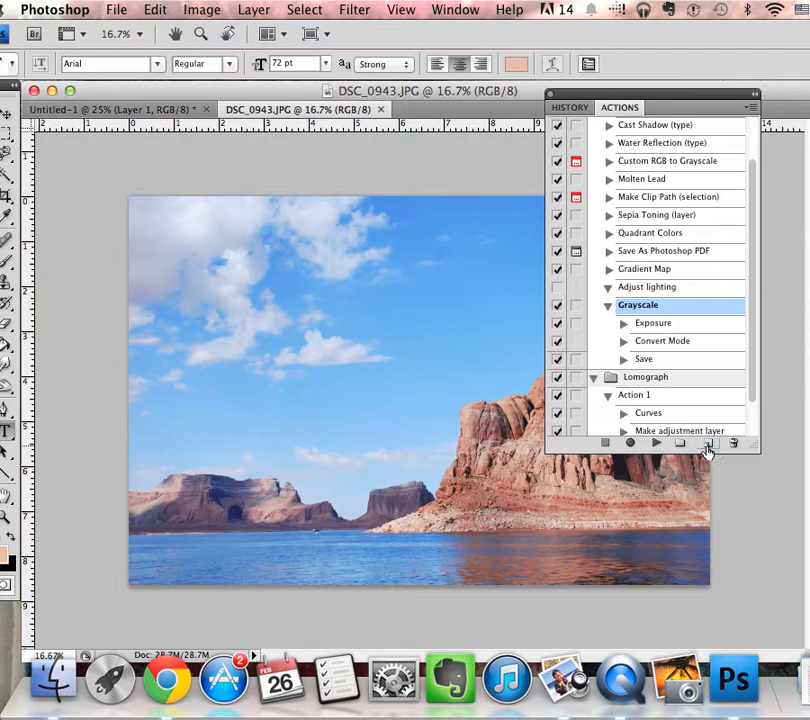
click(707, 442)
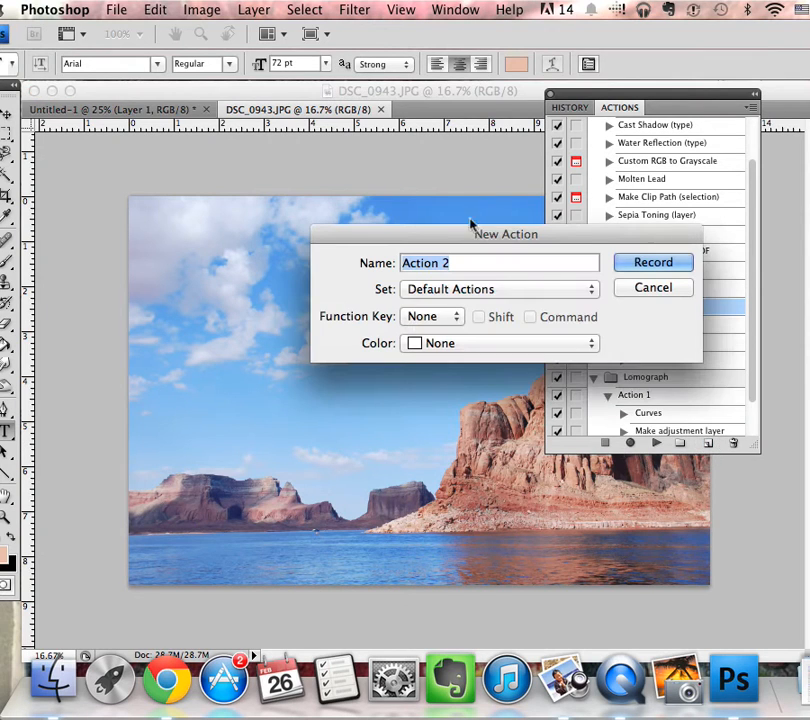
- Name the new action 'Lake Powell Grayscale' and start recording
click(468, 262)
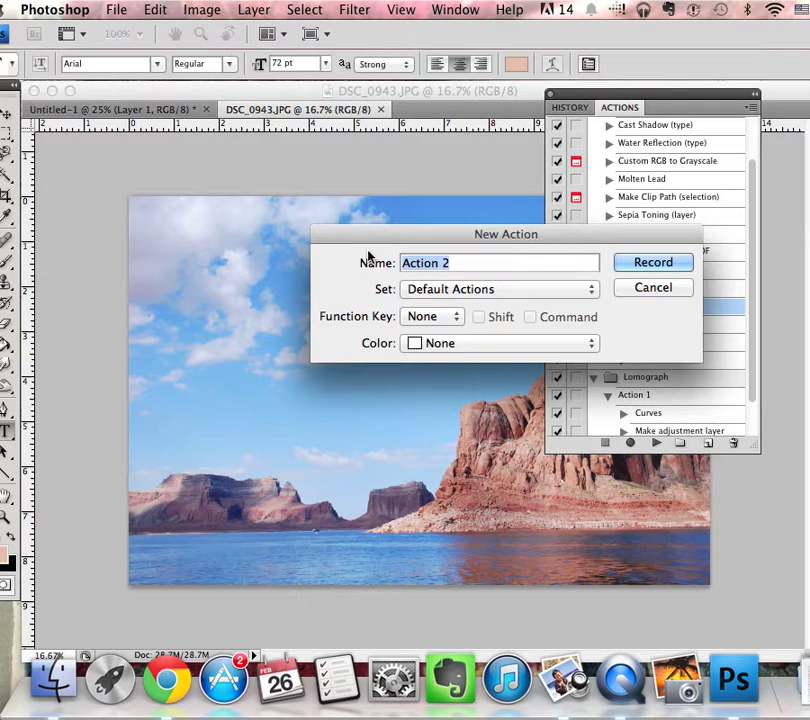
text(Gra)
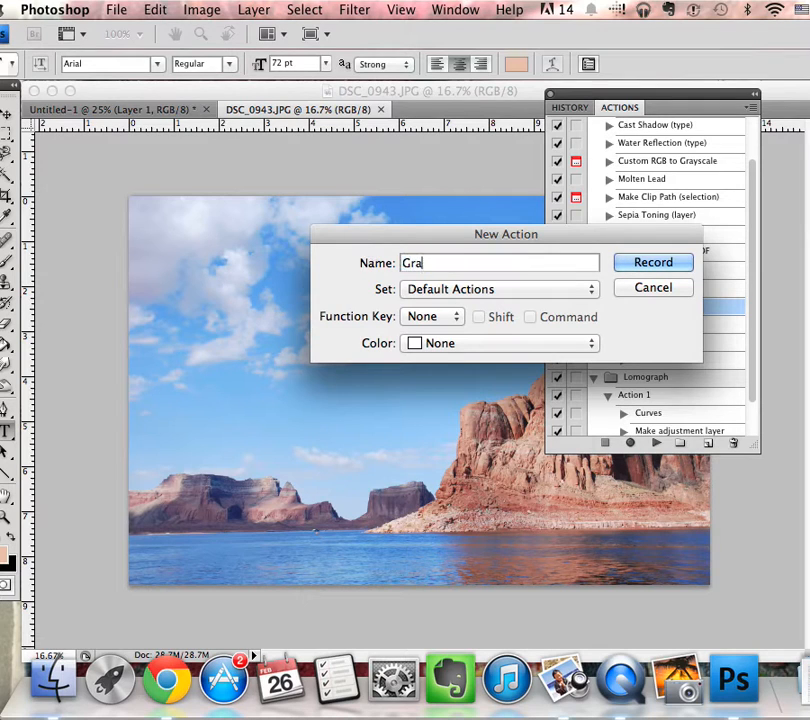
text(Lake)
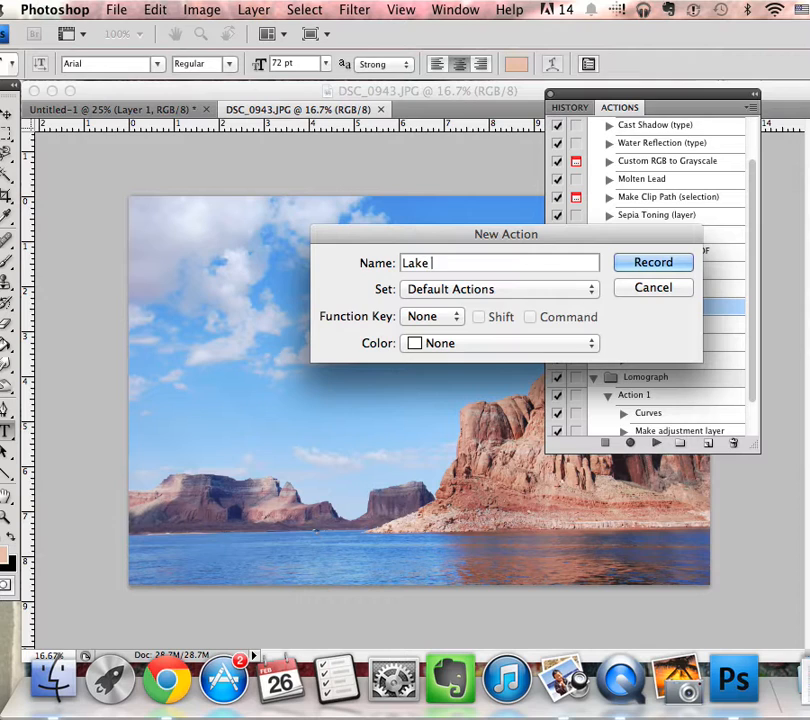
text(Powell Gray)
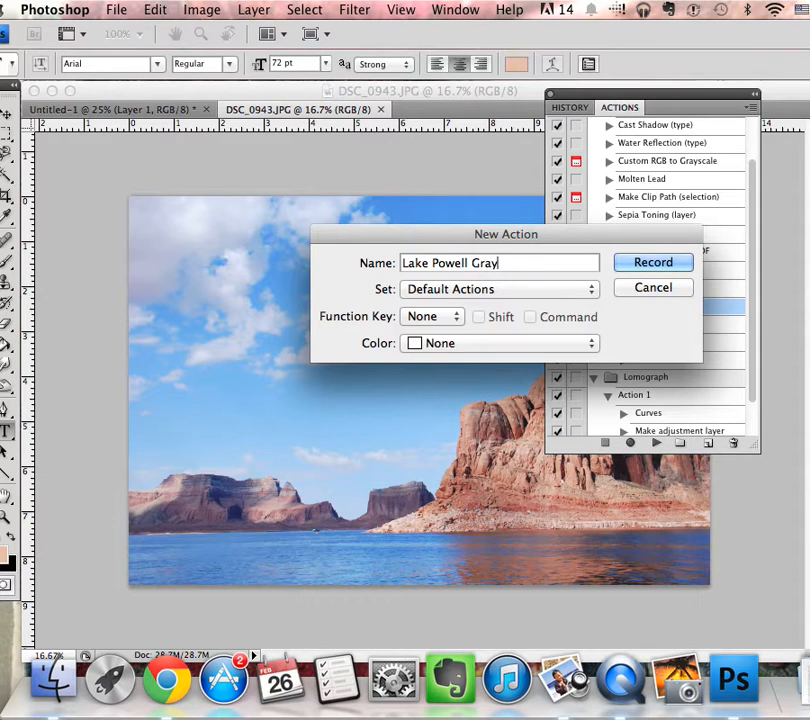
text(scale)
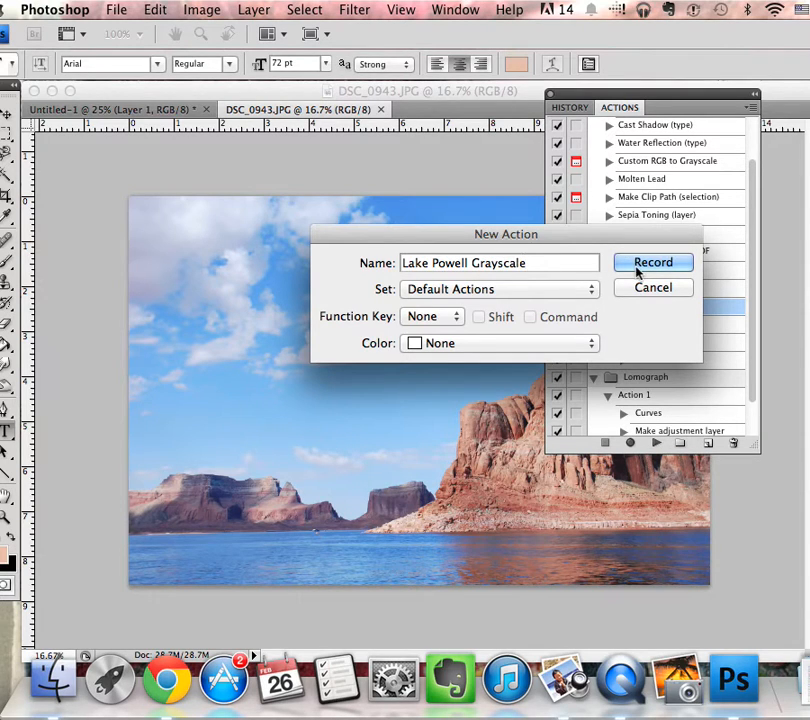
click(653, 262)
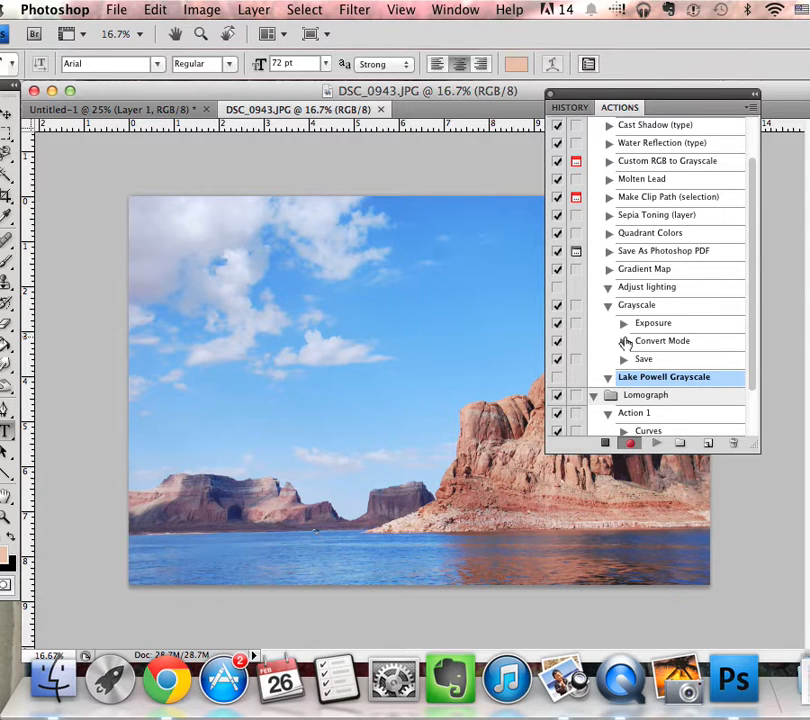
- Open the Image menu to reach Adjustments > Hue/Saturation
click(201, 9)
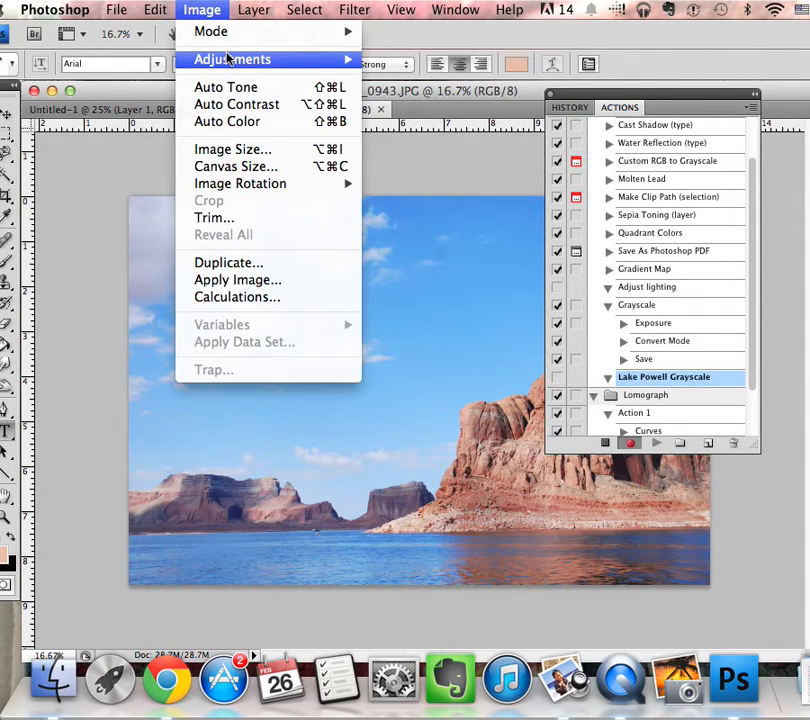
mouse_move(234, 59)
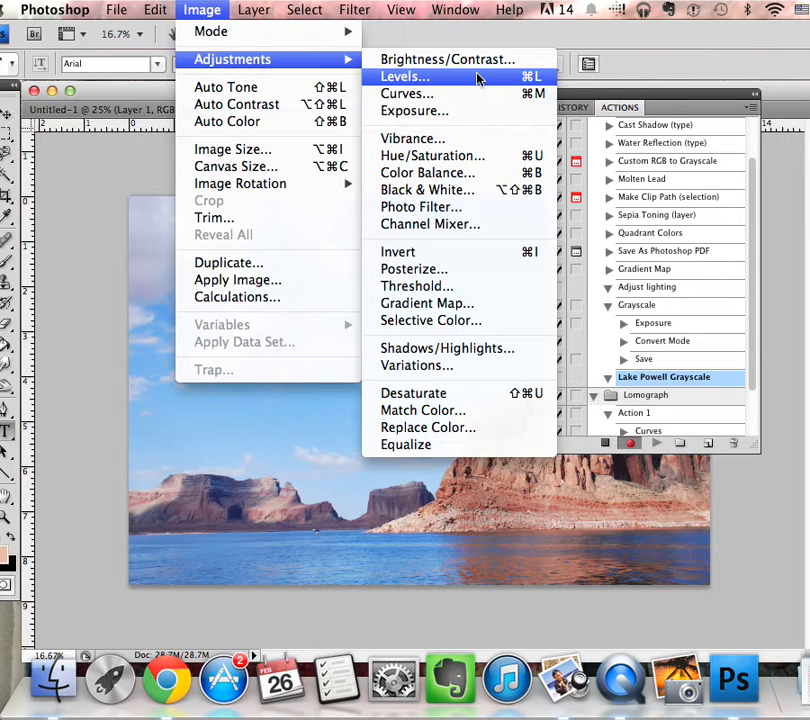
mouse_move(427, 172)
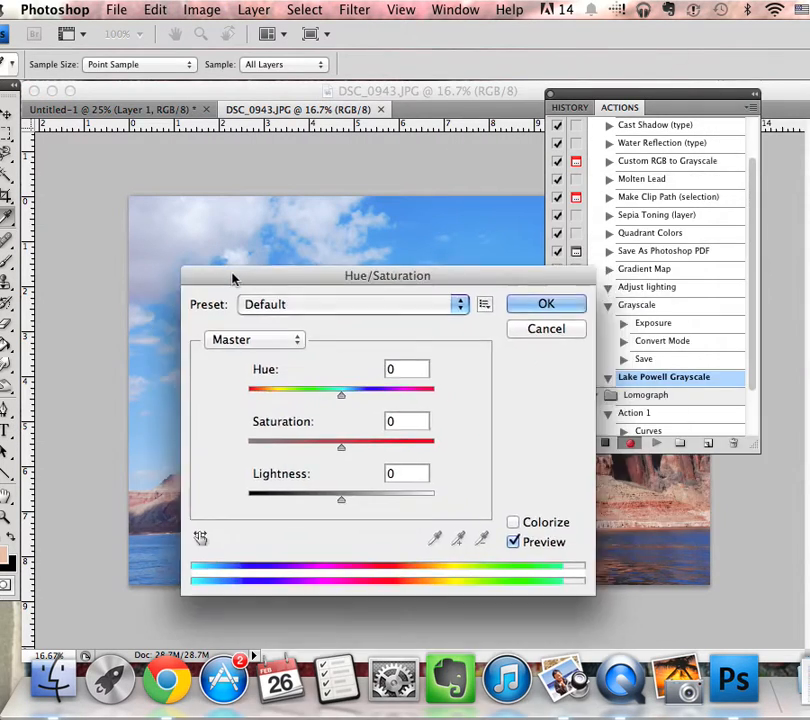
- Desaturate the photo with Saturation at -100, then bring up Levels
drag(388, 275, 537, 369)
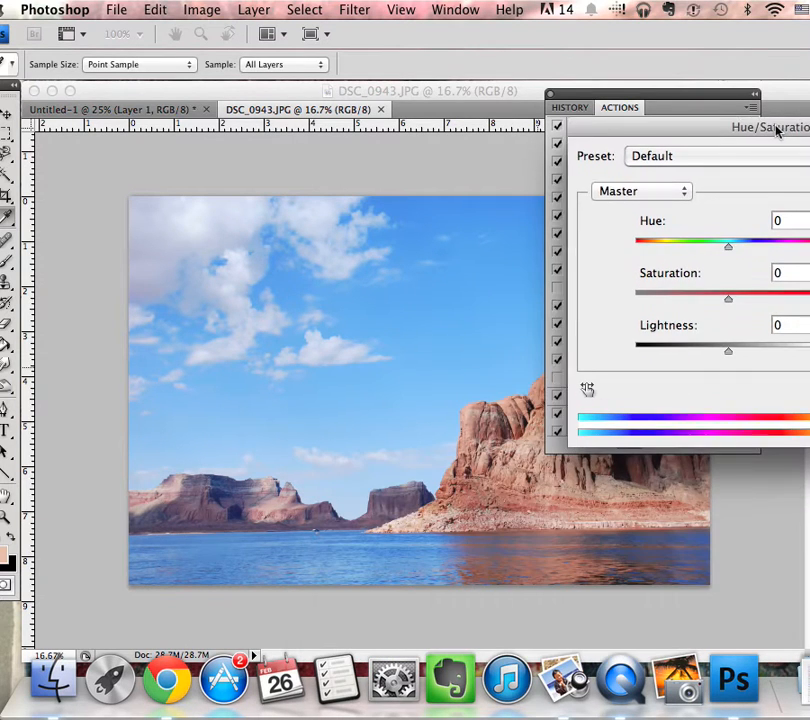
drag(728, 300, 664, 300)
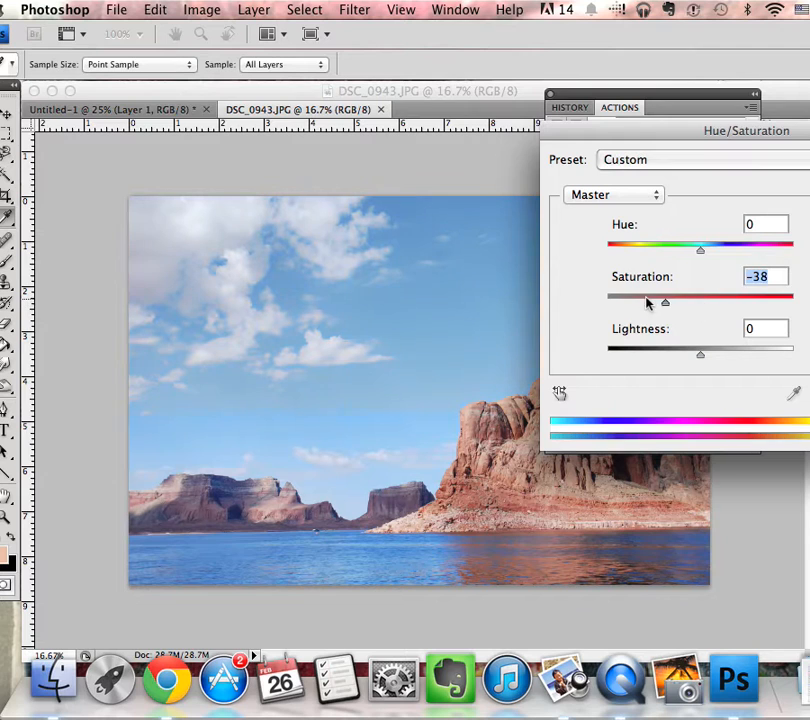
drag(665, 298, 607, 298)
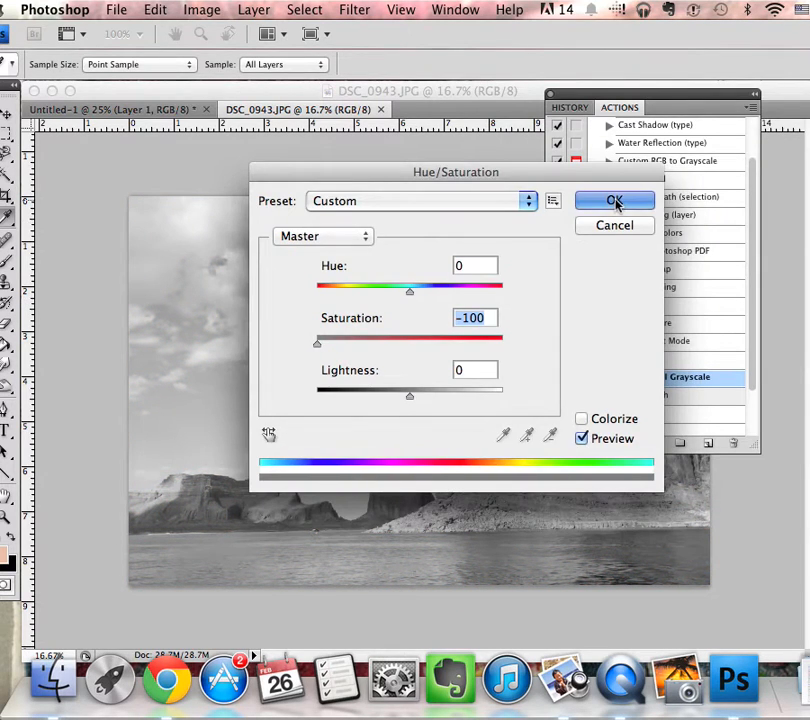
click(614, 200)
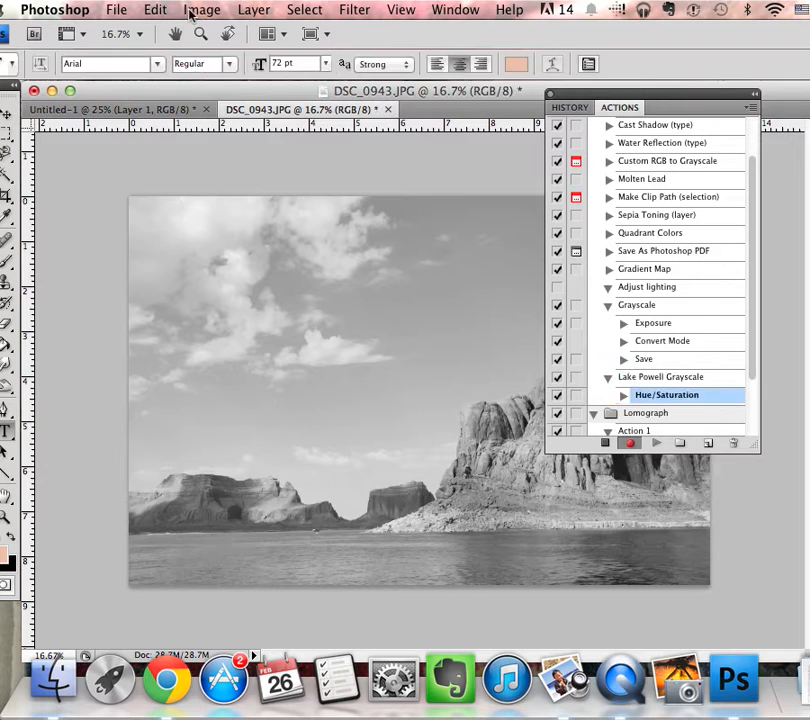
click(204, 8)
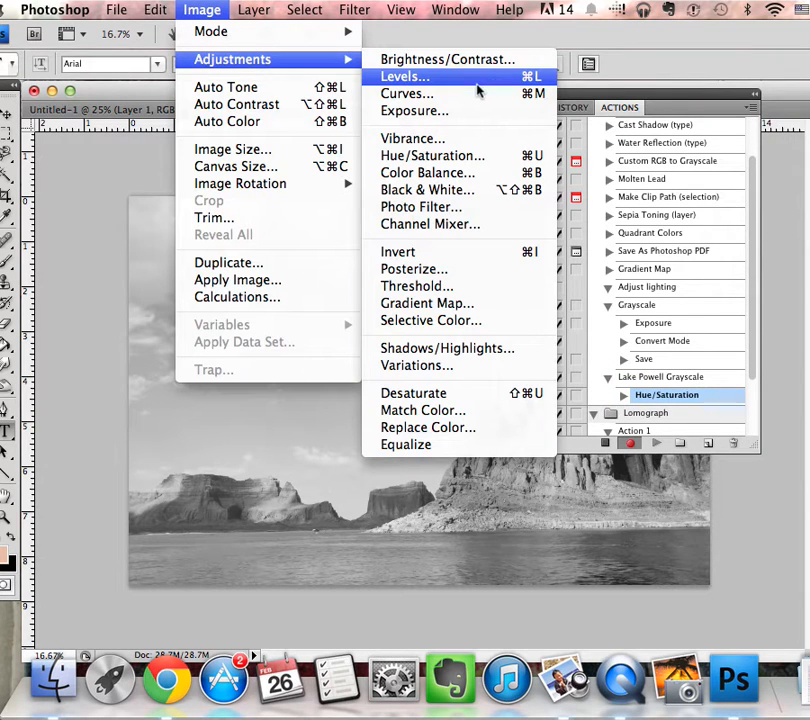
mouse_move(446, 81)
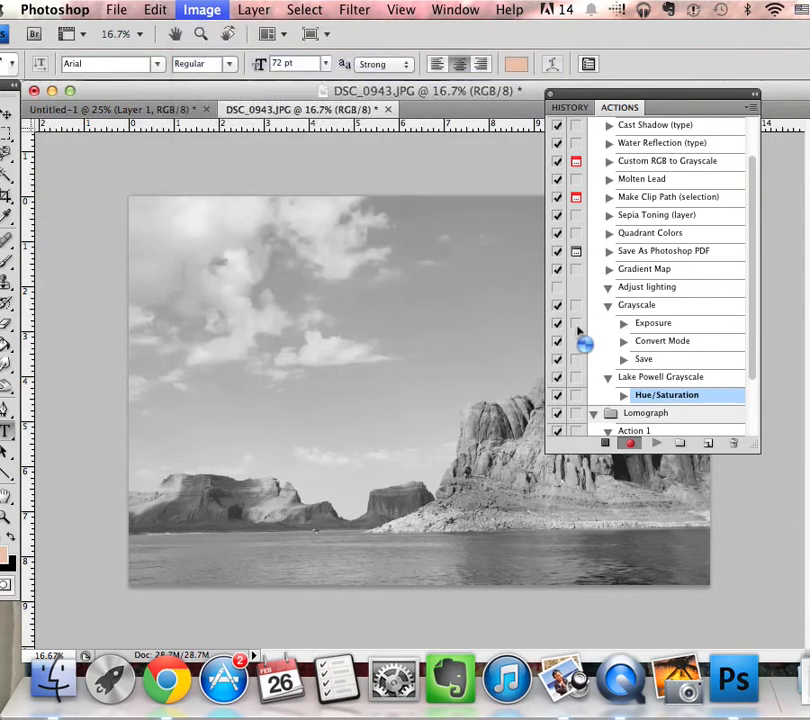
click(201, 12)
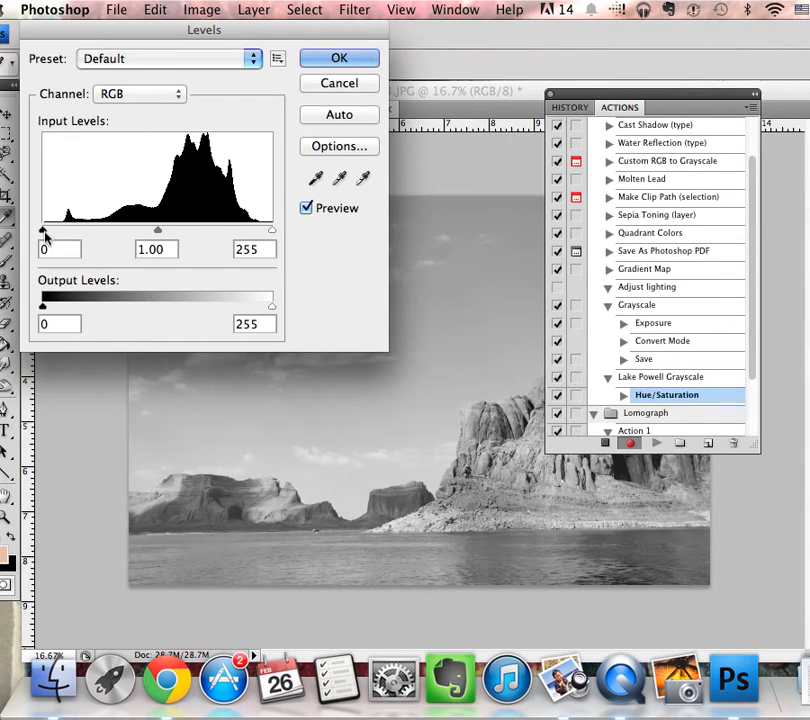
- Apply Levels with black input 40 and midtone 1.08
drag(44, 232, 62, 232)
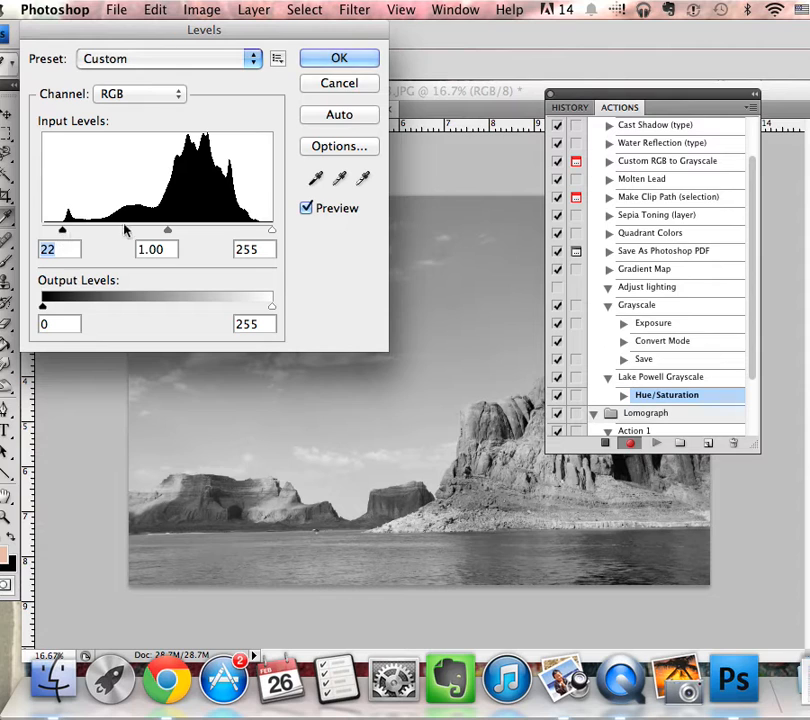
drag(168, 230, 158, 230)
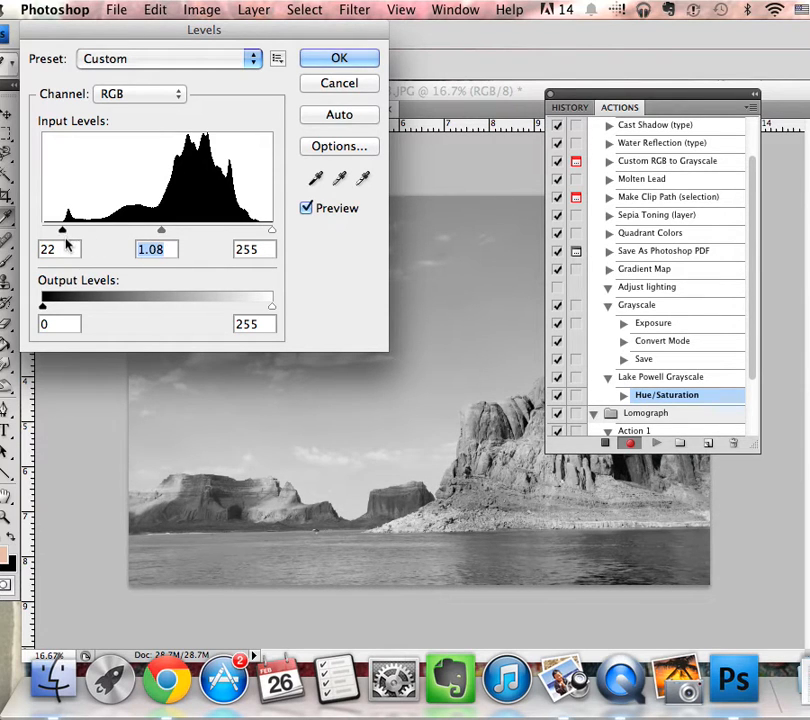
drag(62, 229, 99, 229)
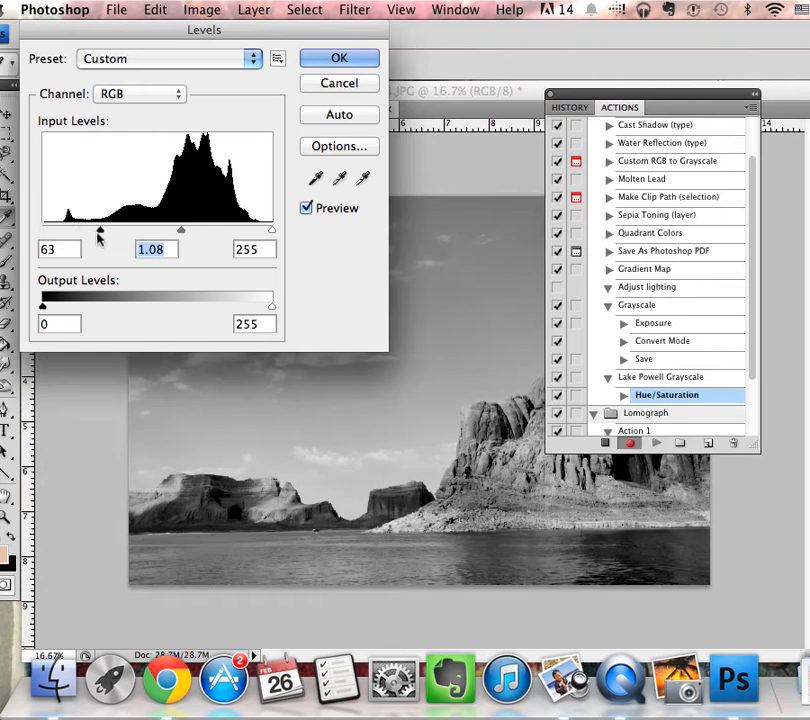
drag(99, 230, 70, 230)
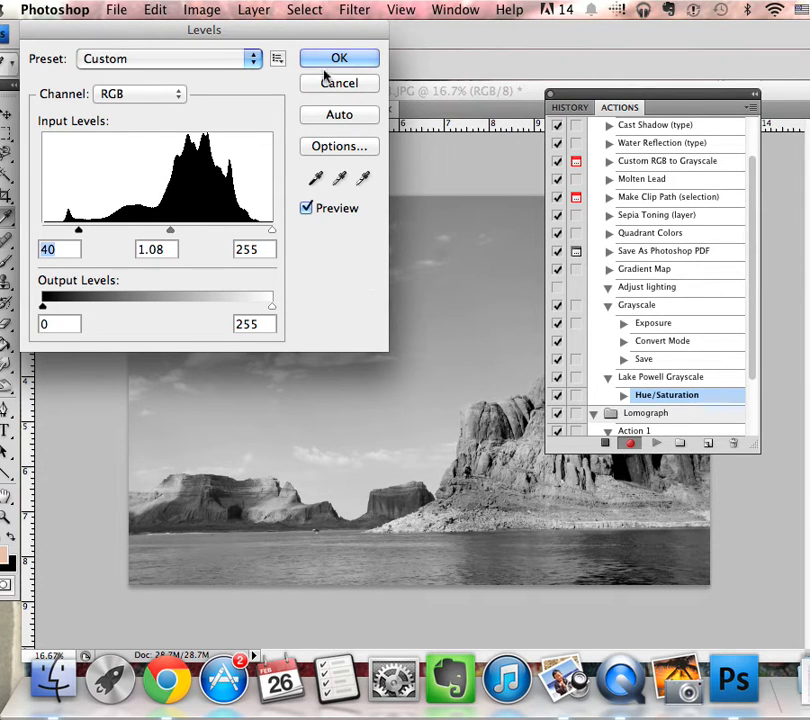
click(338, 57)
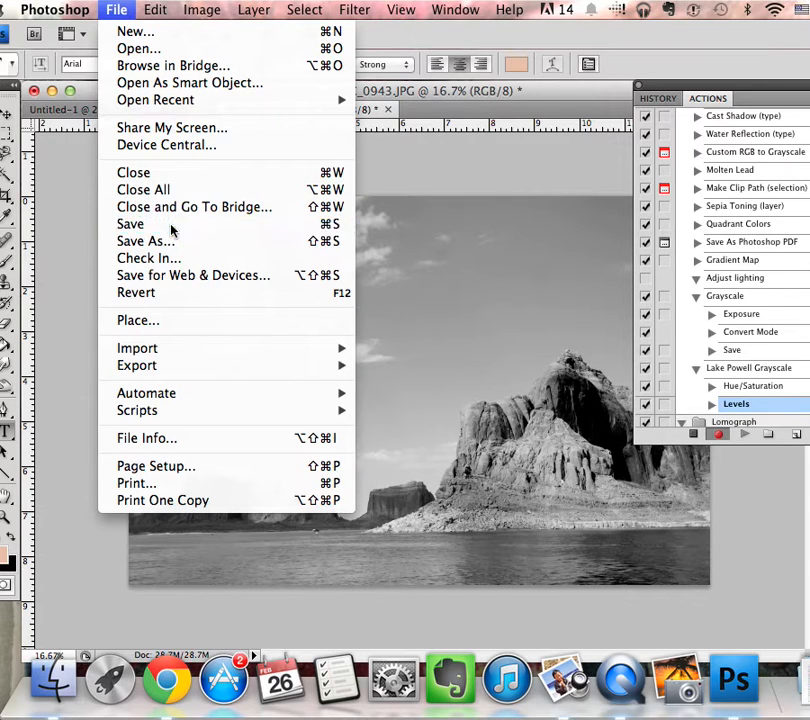
- Save the grayscale photo as a JPEG at Quality 12 (Maximum)
click(130, 224)
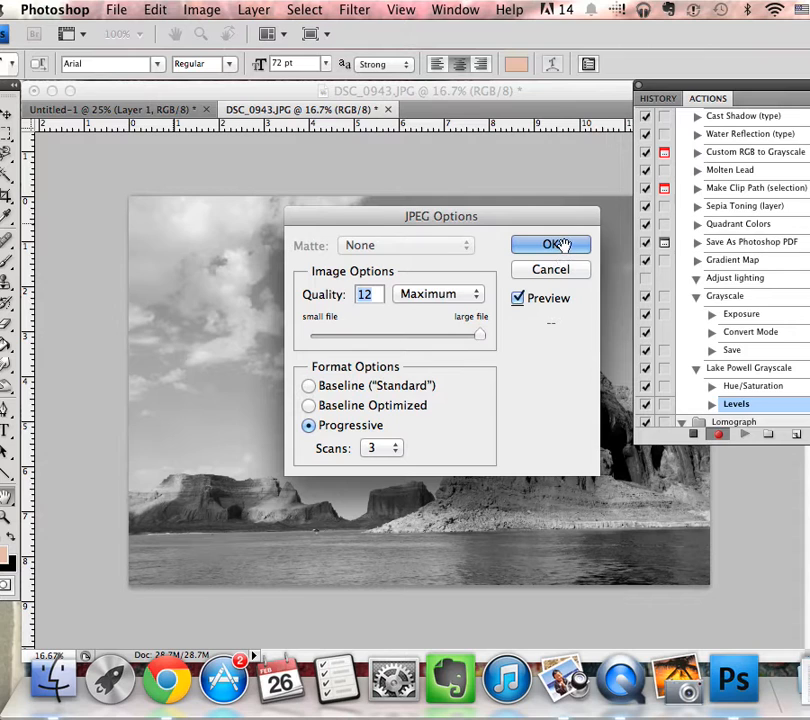
click(549, 244)
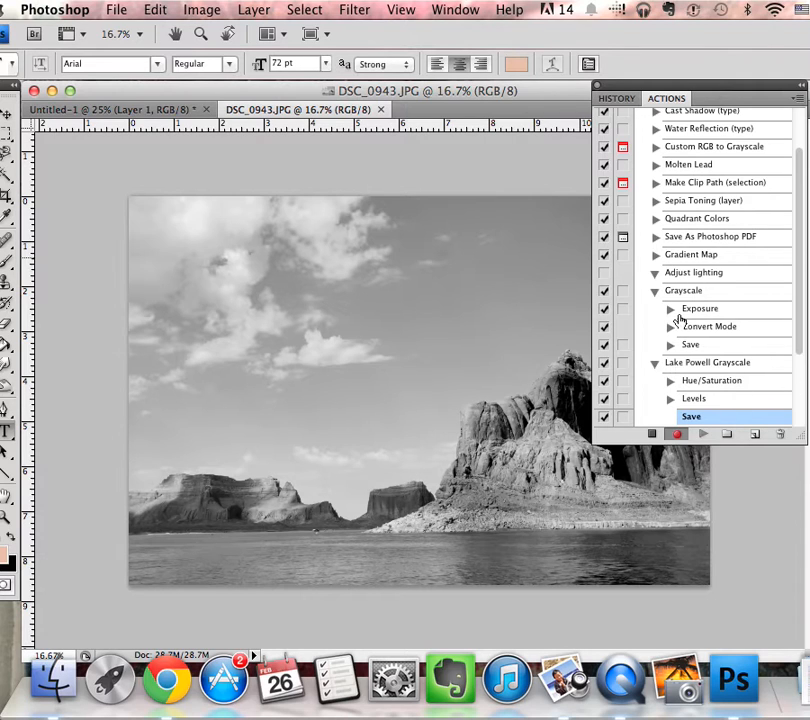
mouse_move(117, 9)
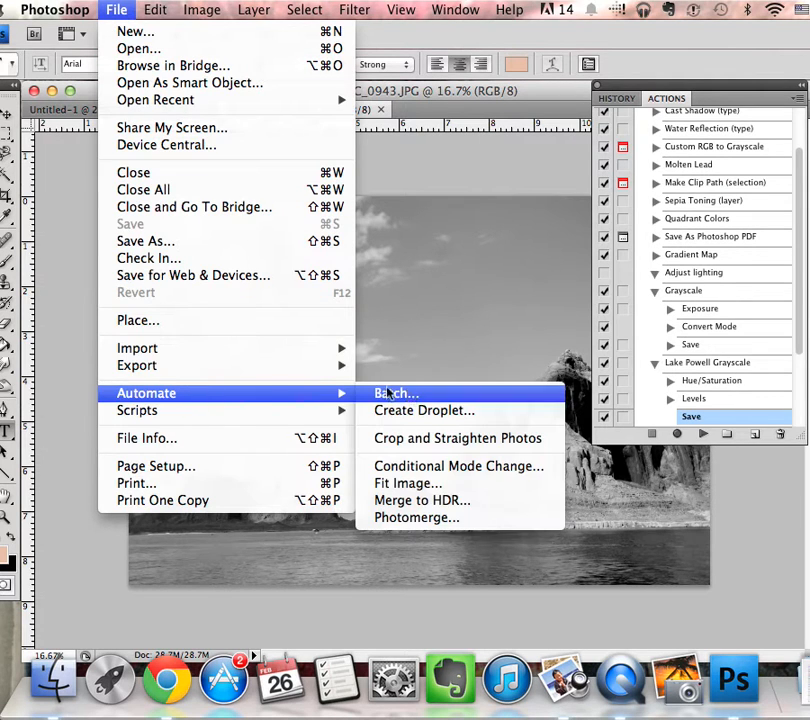
- In Batch, pick the Lake Powell Grayscale action and the 'automate a batch' source folder
click(393, 393)
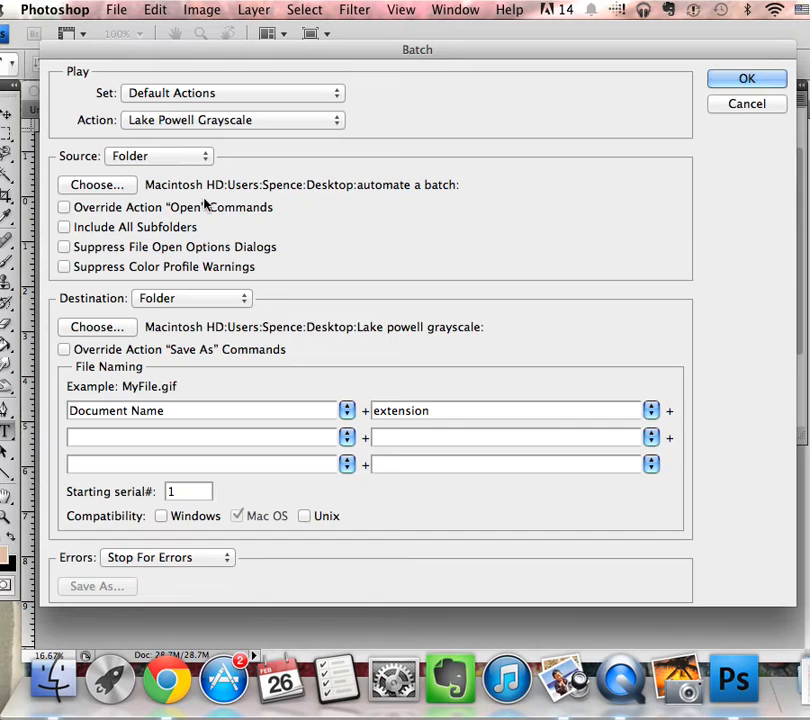
mouse_move(157, 125)
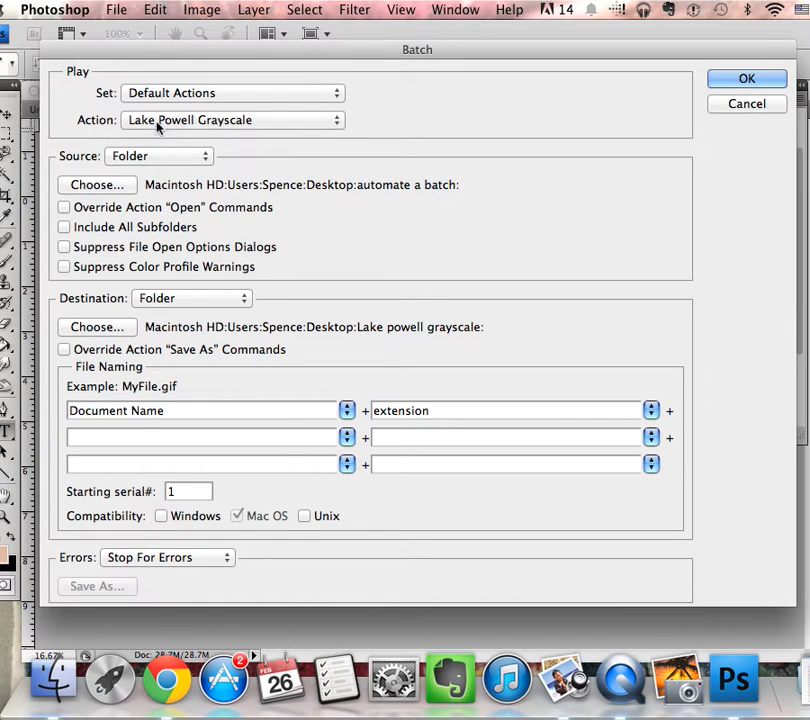
mouse_move(150, 130)
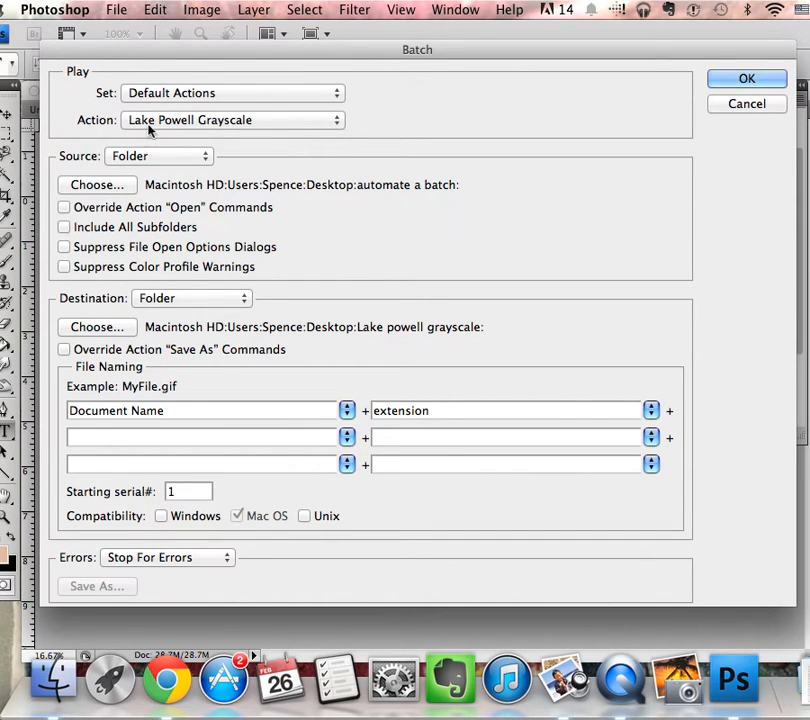
click(230, 120)
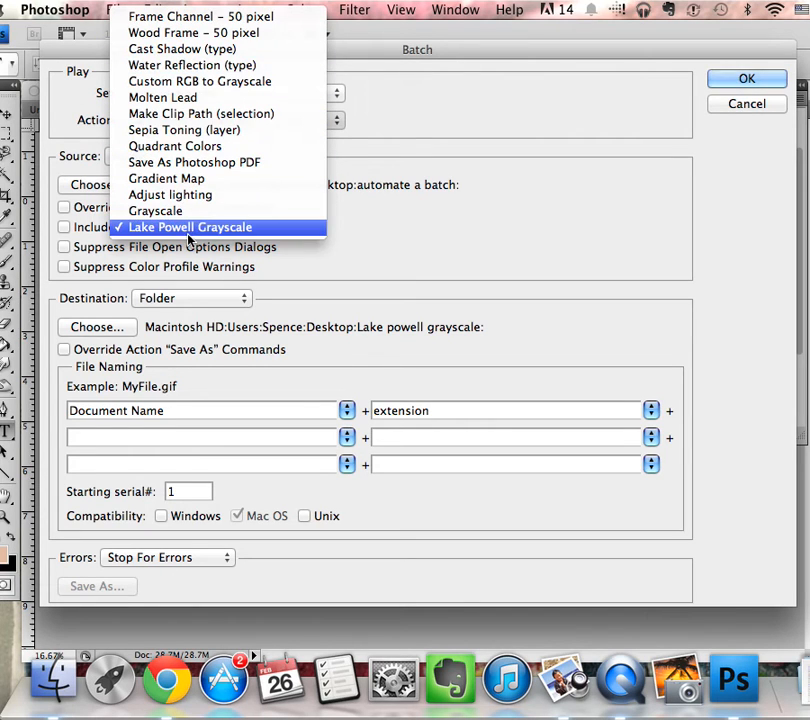
click(188, 227)
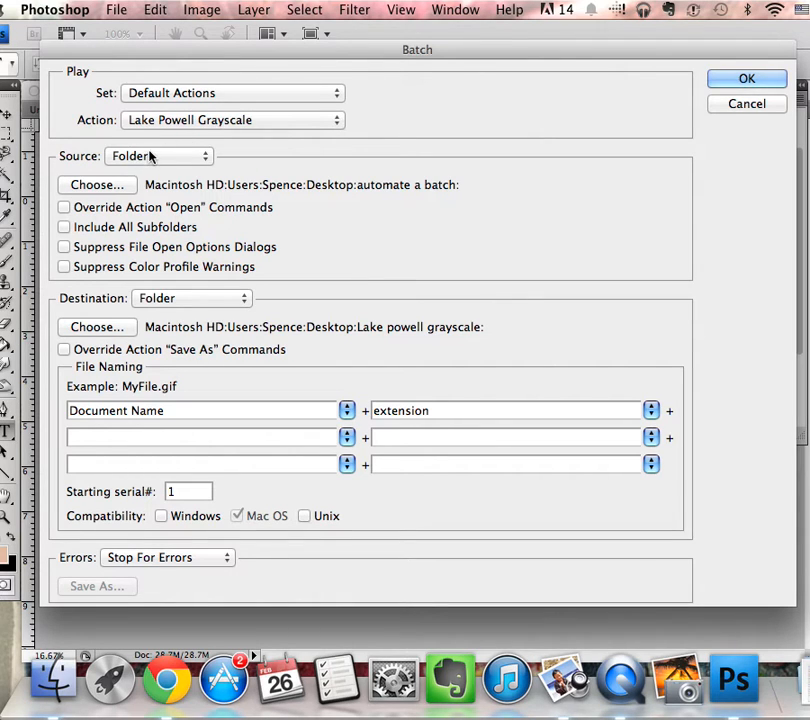
click(96, 185)
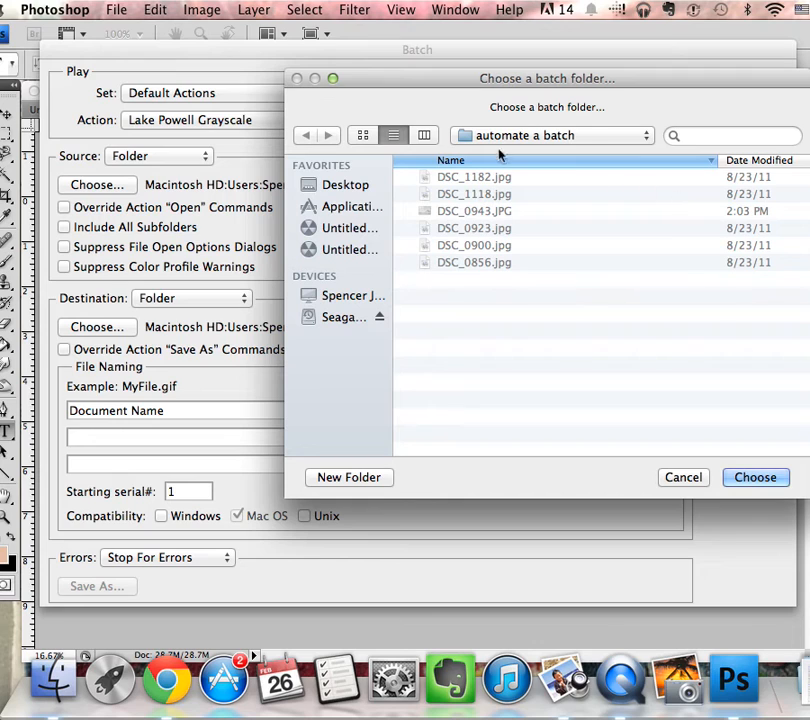
click(755, 477)
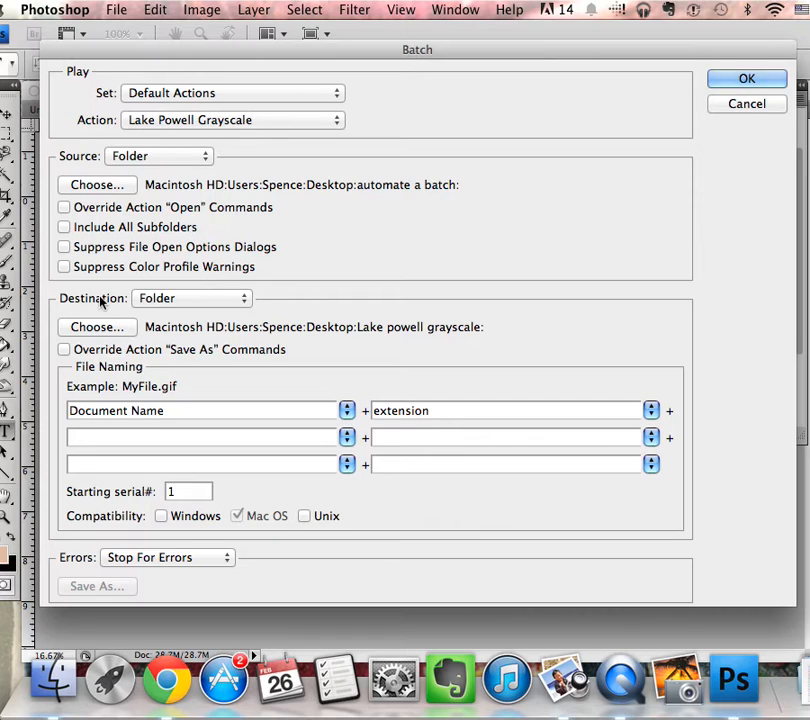
mouse_move(55, 358)
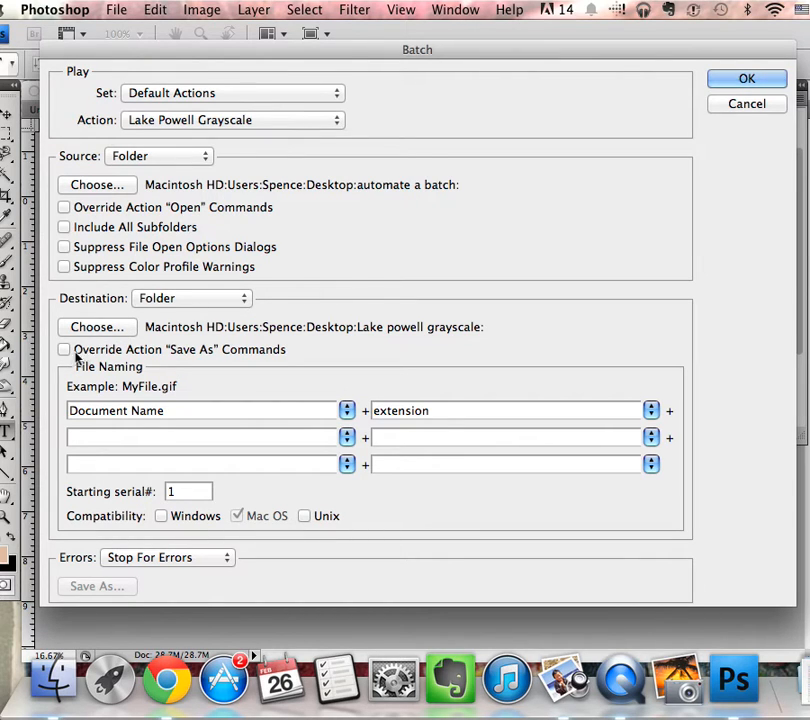
- Enable Override Action 'Save As' Commands, accept the warning, and start the batch
click(64, 349)
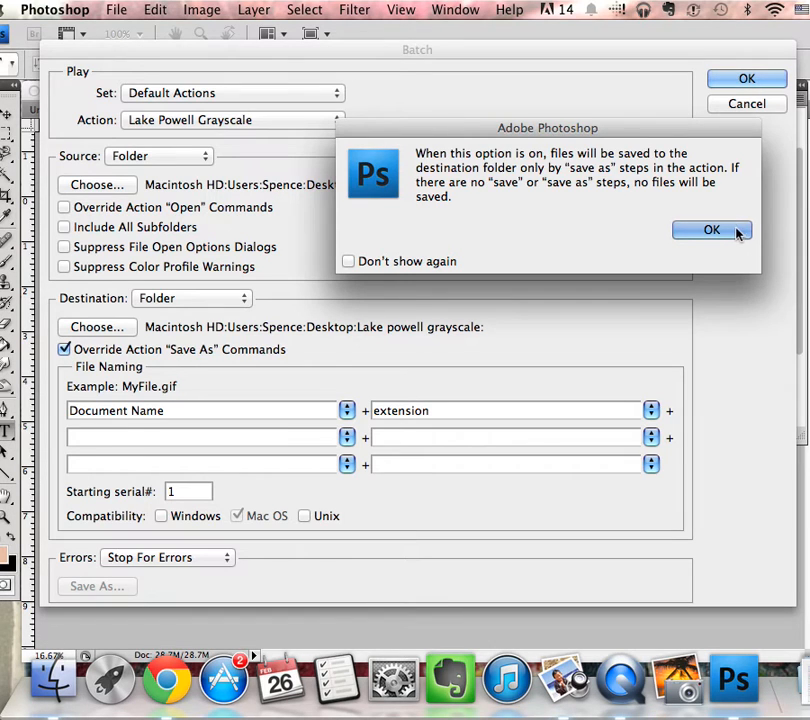
click(713, 230)
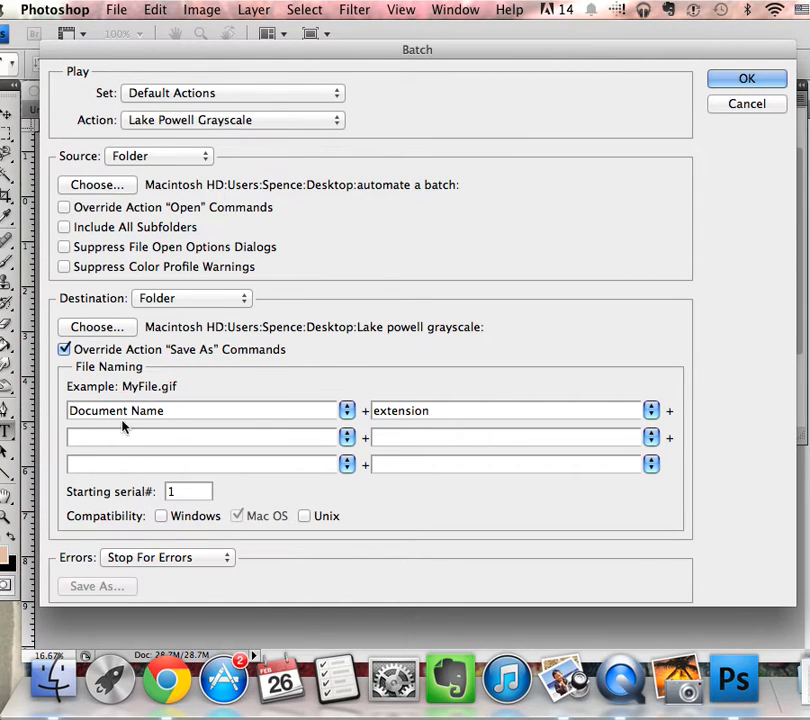
mouse_move(186, 322)
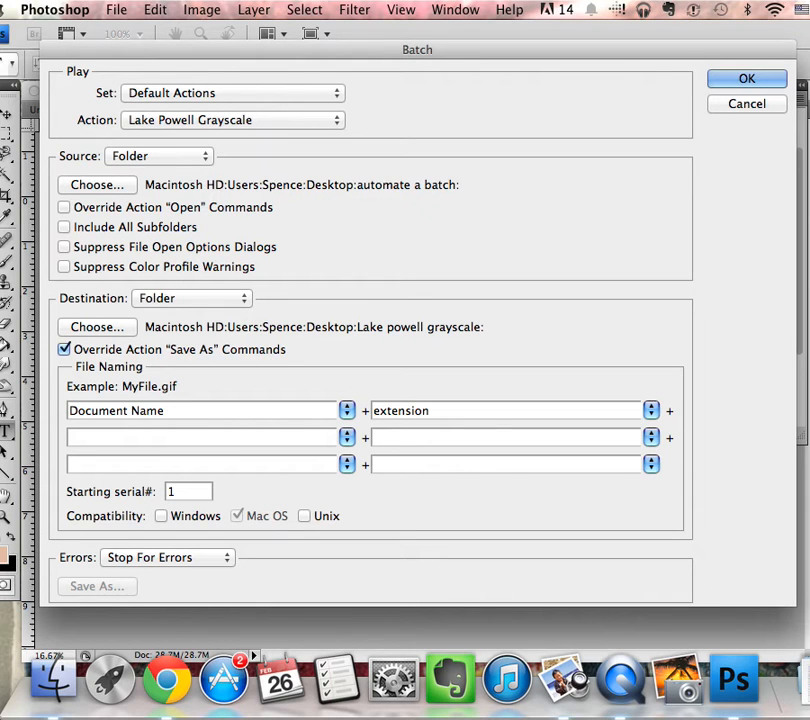
click(747, 79)
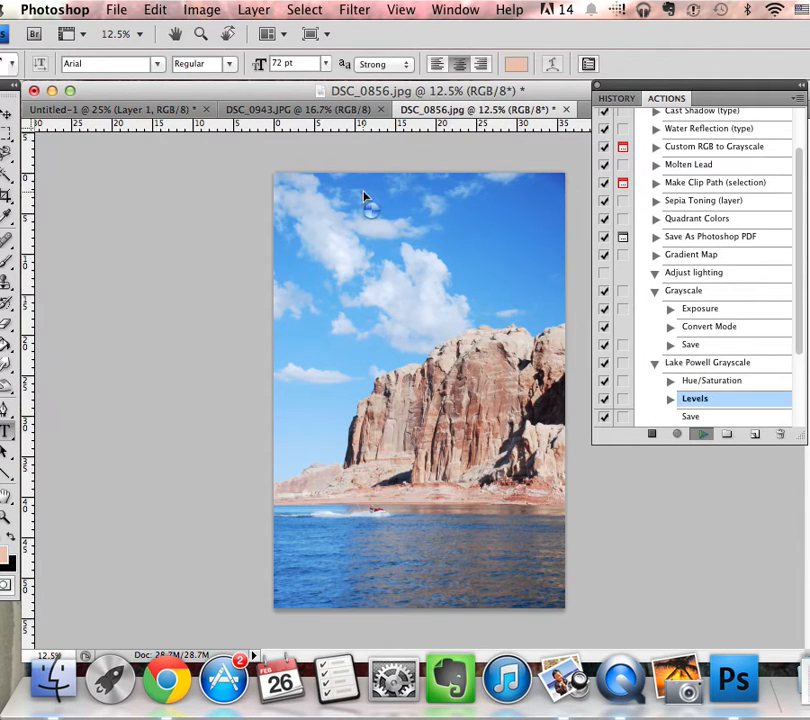
- Confirm each image's prompts as the batch converts and saves all six photos
click(689, 416)
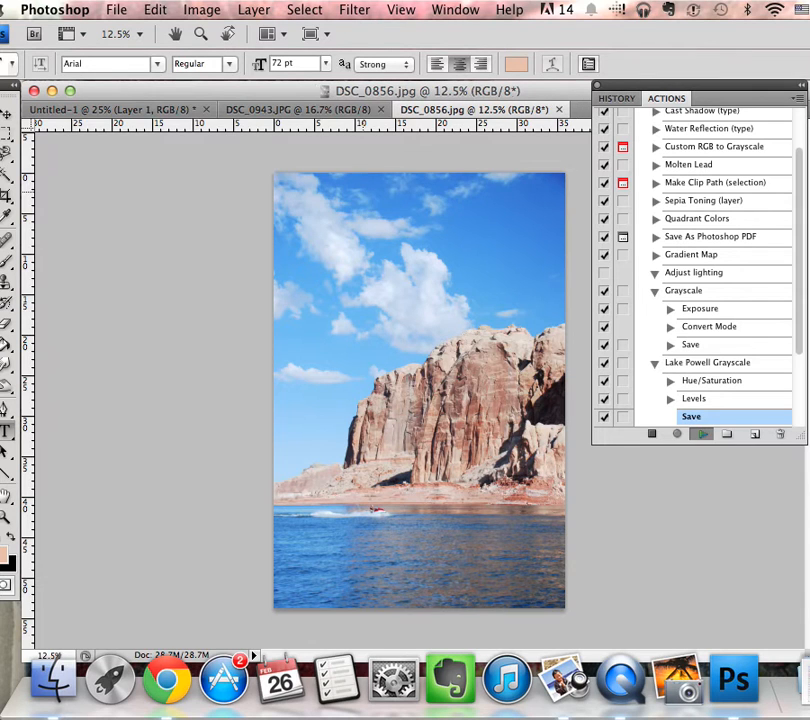
click(305, 109)
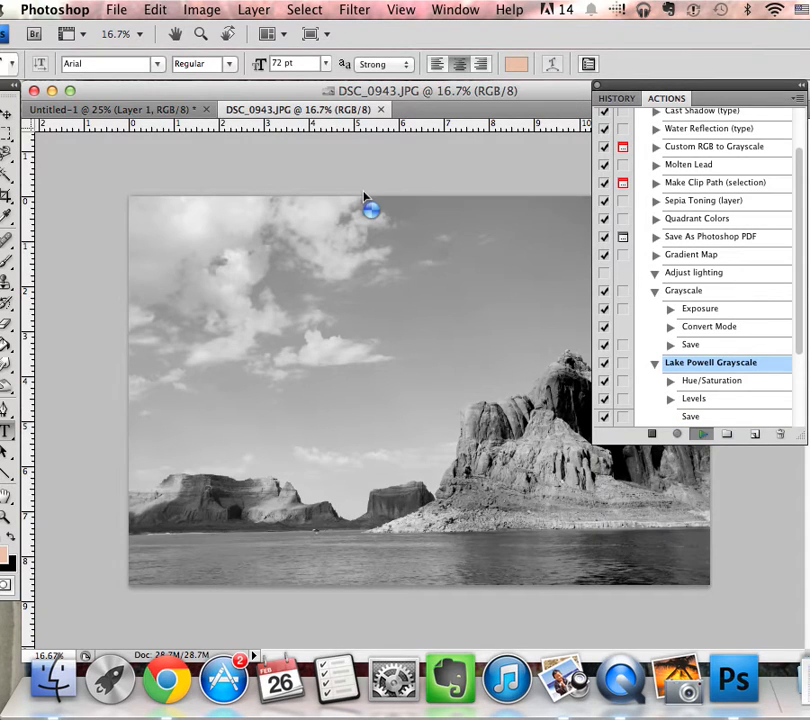
click(475, 108)
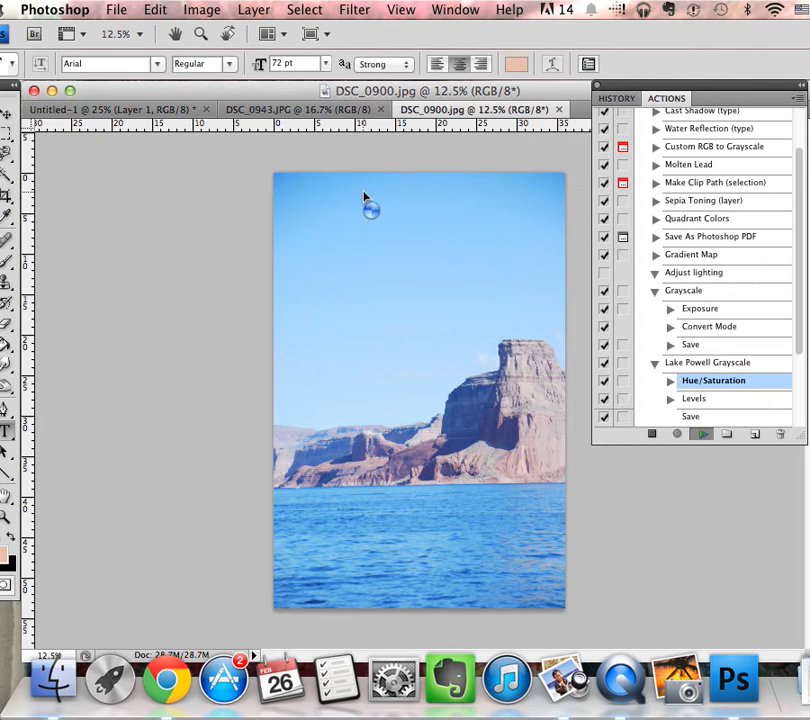
click(691, 416)
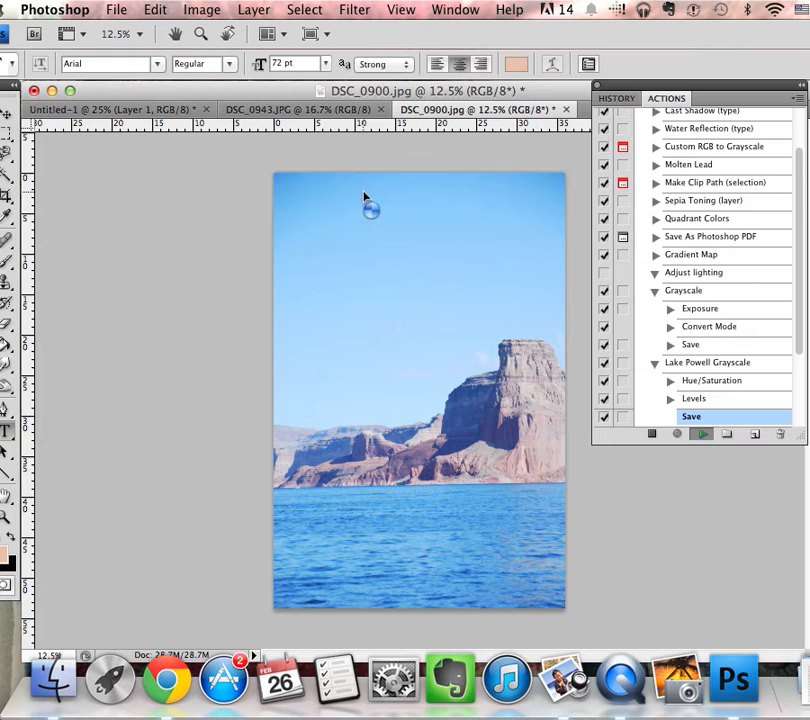
click(300, 109)
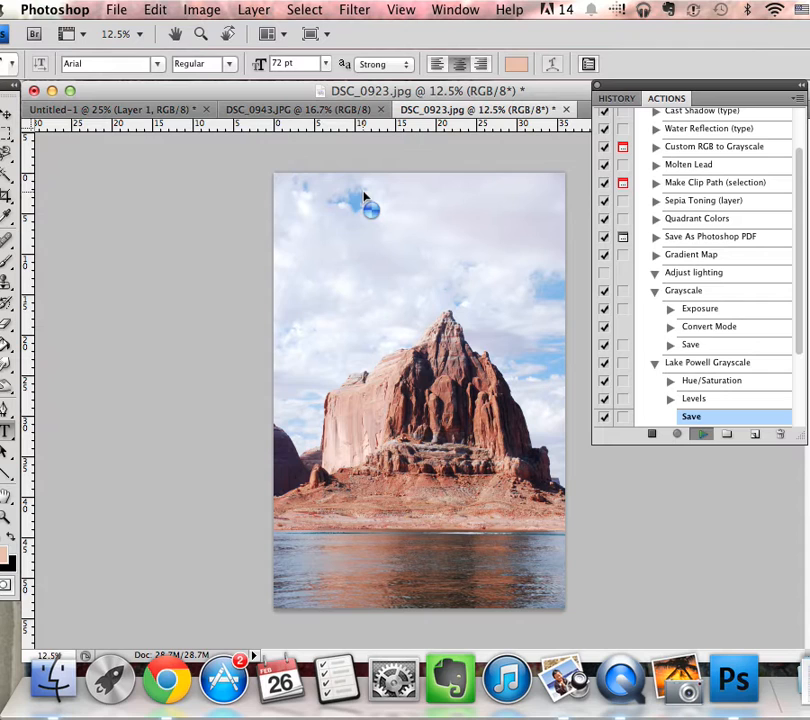
click(290, 109)
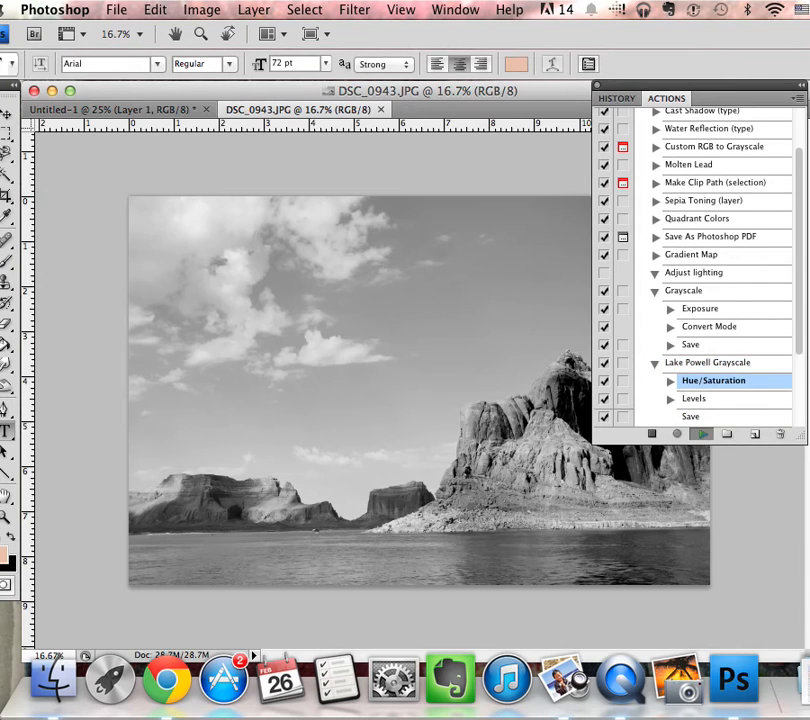
click(694, 398)
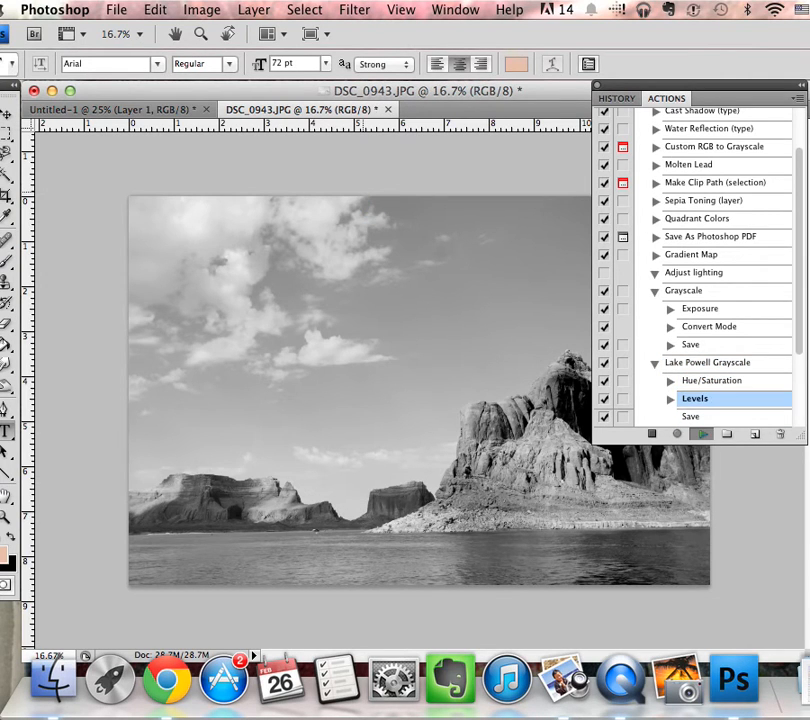
click(689, 416)
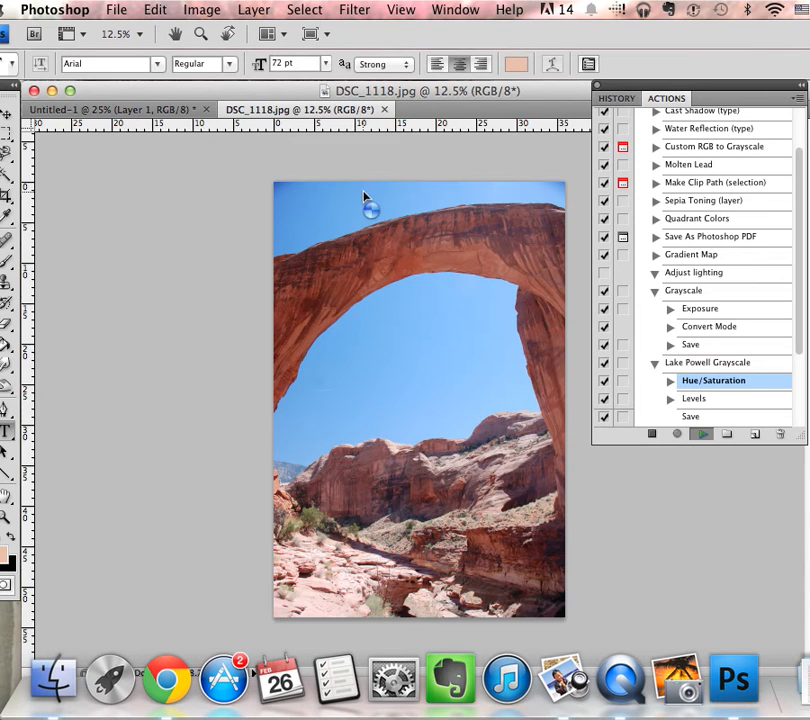
click(690, 416)
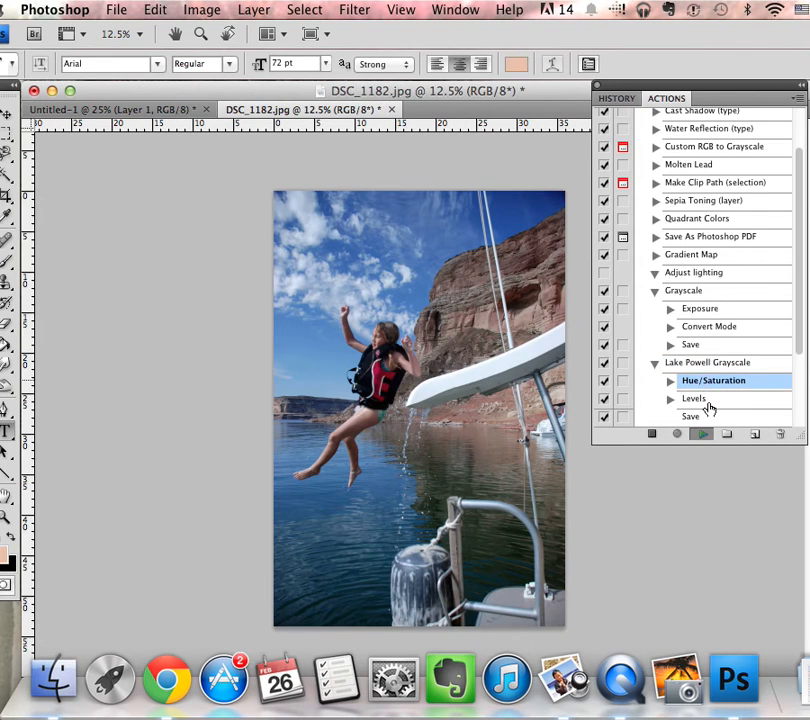
click(694, 416)
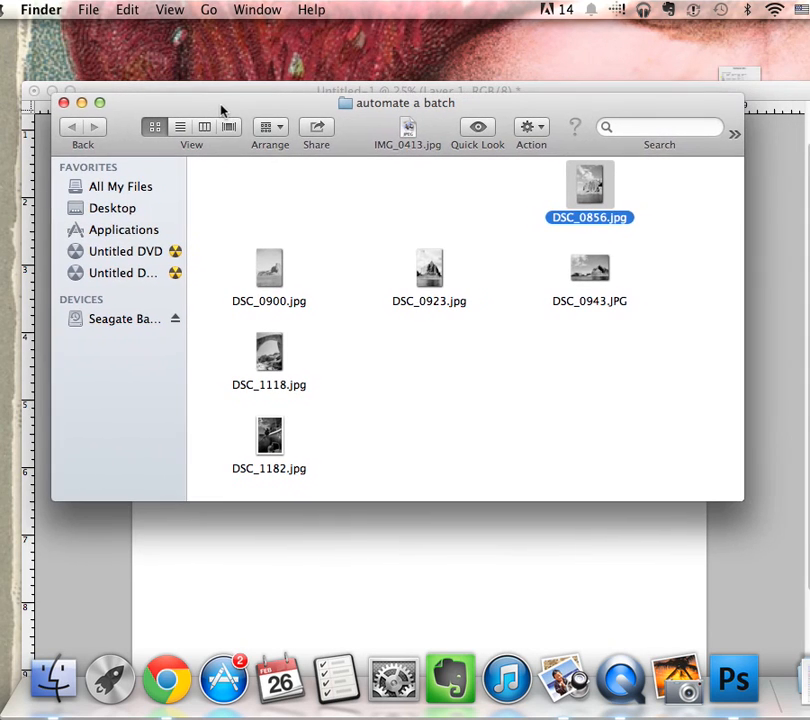
mouse_move(472, 283)
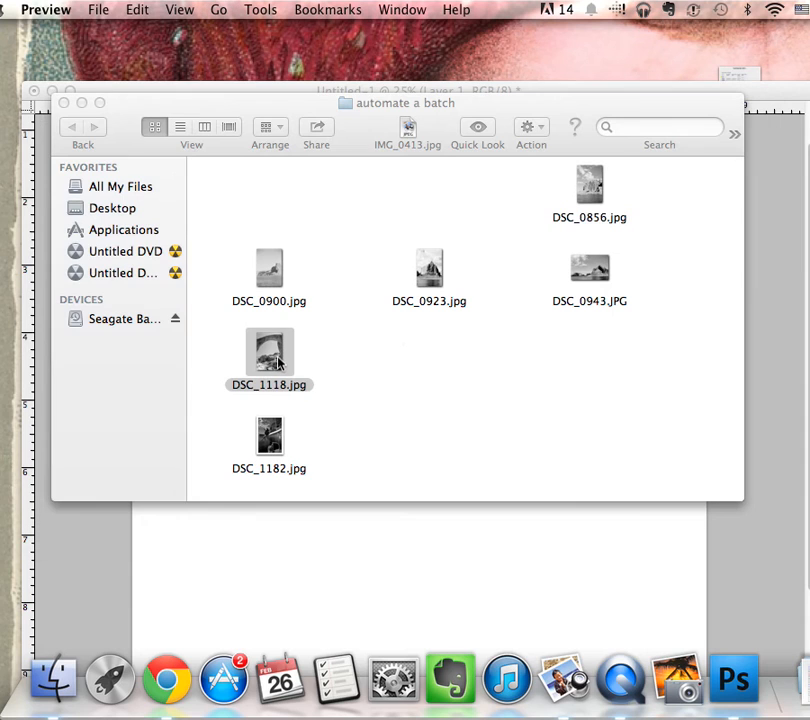
- Open DSC_1118.jpg and DSC_1182.jpg in Preview to check they are grayscale
double_click(269, 354)
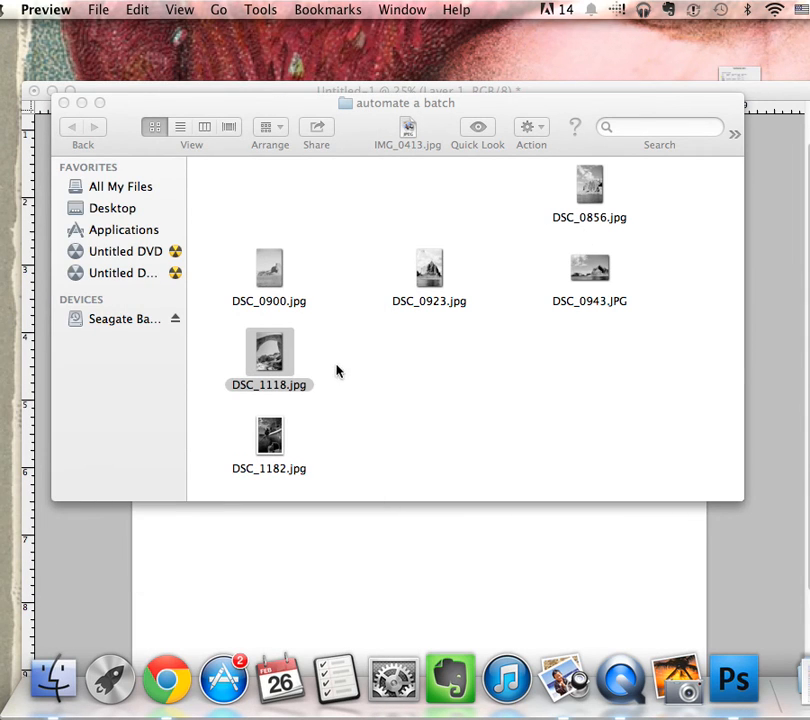
click(269, 435)
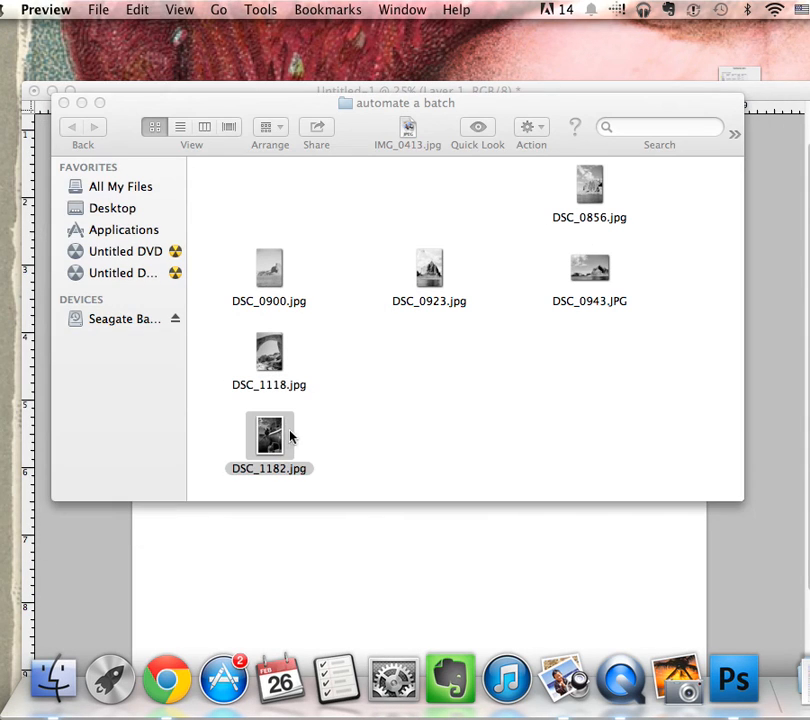
double_click(269, 436)
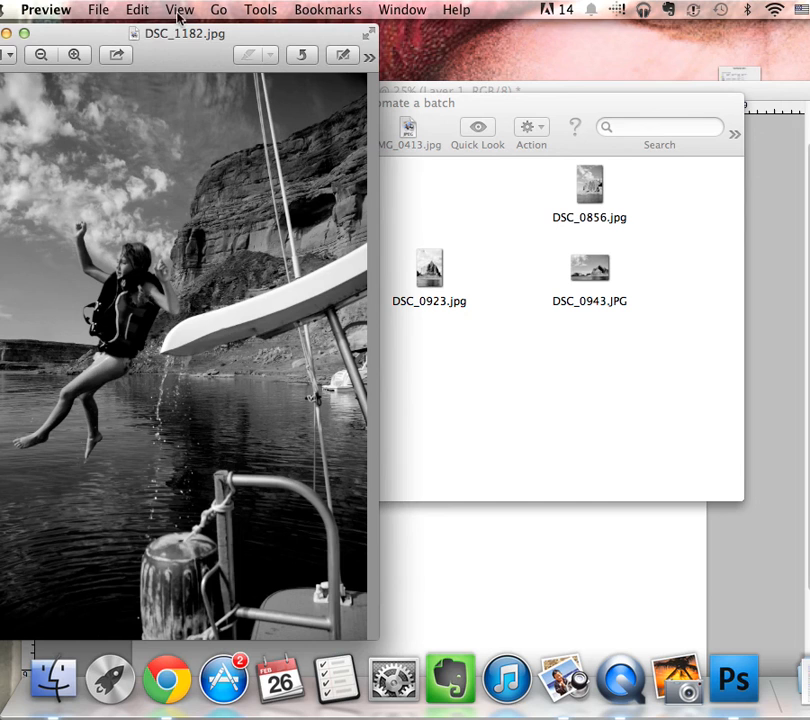